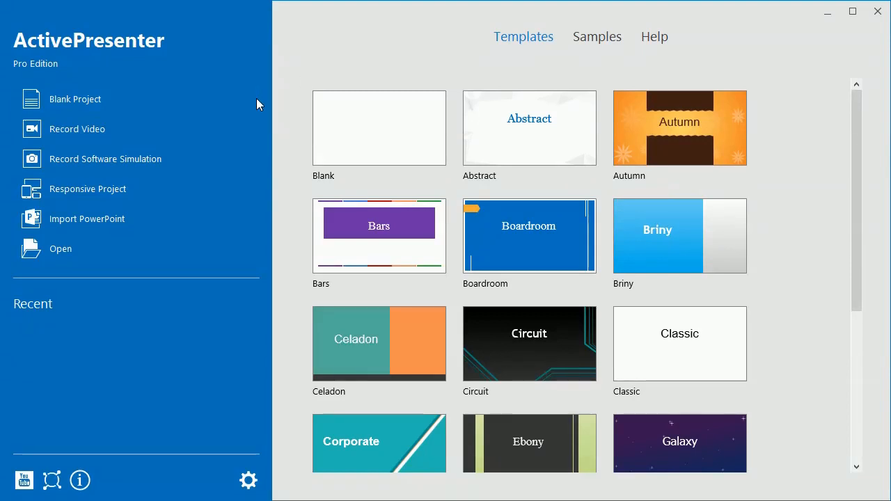
{"action": "mouse_move", "coordinate": [209, 159]}
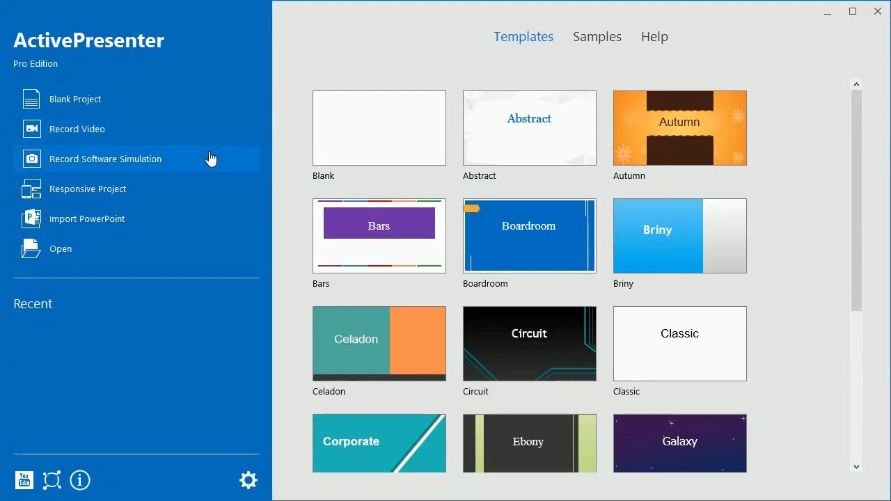
Step: Start a Record Software Simulation project with the 1280 x 720 (720p HD) capture preset
{"action": "left_click", "coordinate": [106, 159]}
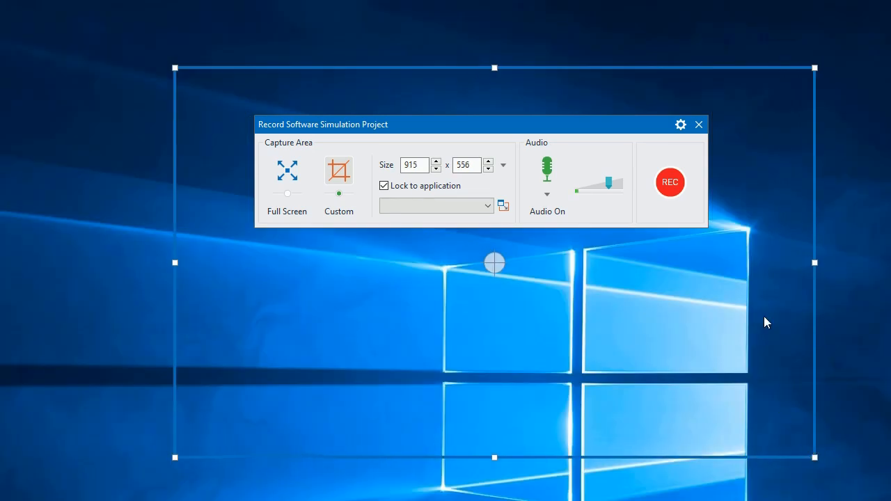
{"action": "mouse_move", "coordinate": [680, 73]}
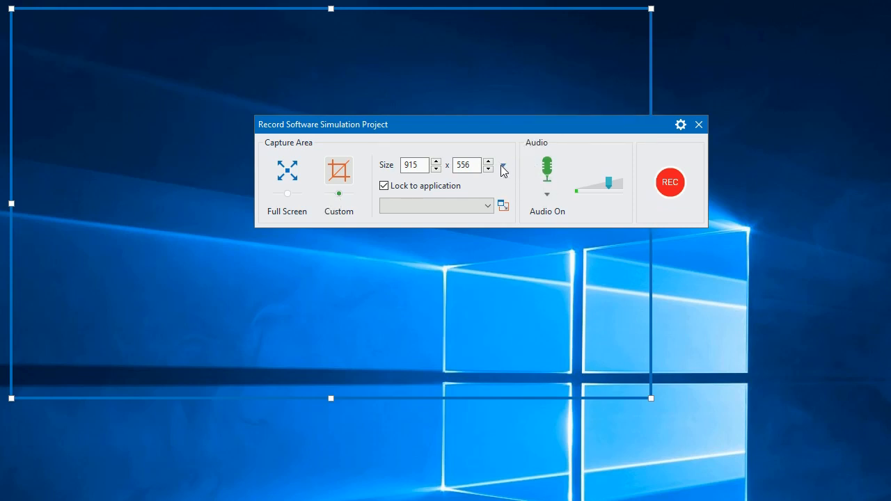
{"action": "left_click", "coordinate": [489, 165]}
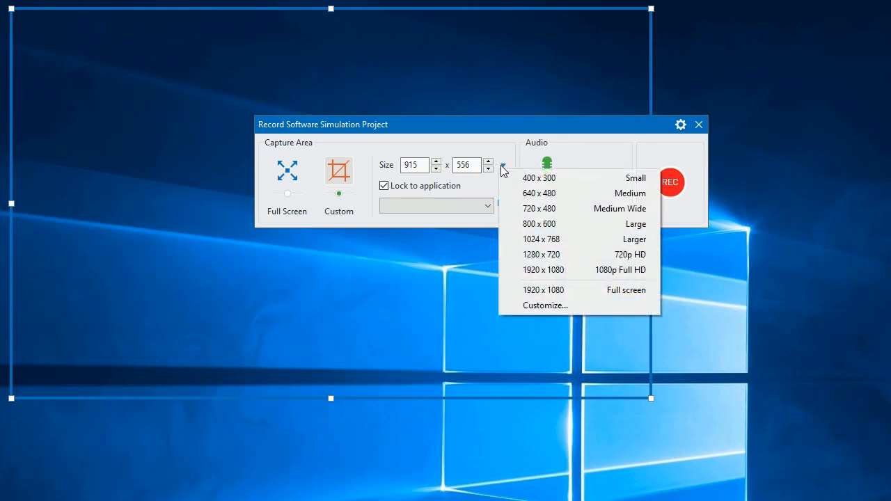
{"action": "left_click", "coordinate": [540, 253]}
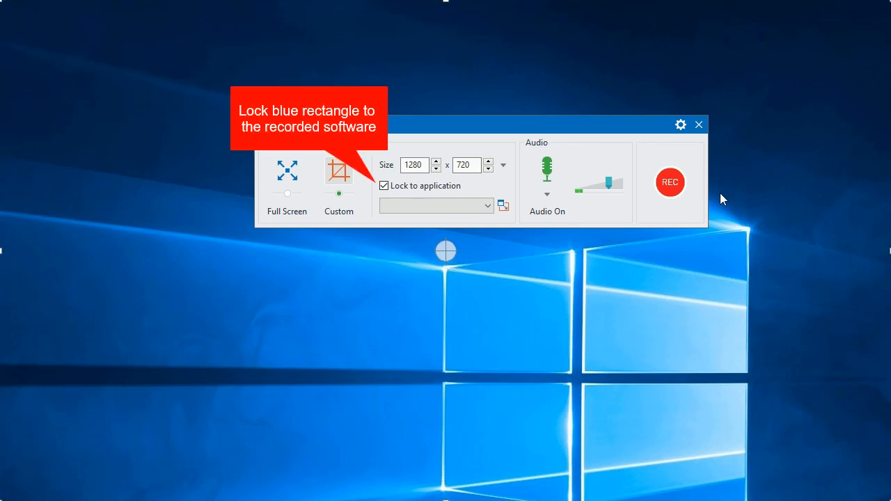
Step: Keep Lock to application enabled and list the running application windows
{"action": "left_click", "coordinate": [384, 187]}
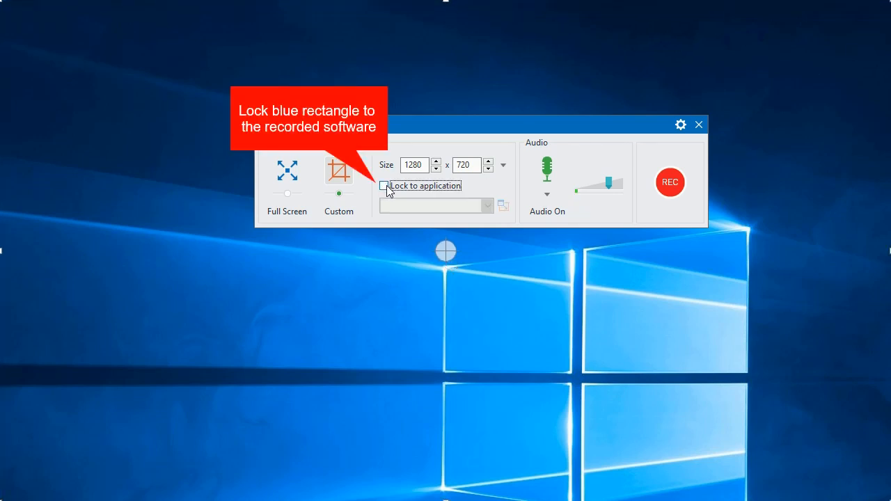
{"action": "left_click", "coordinate": [384, 186]}
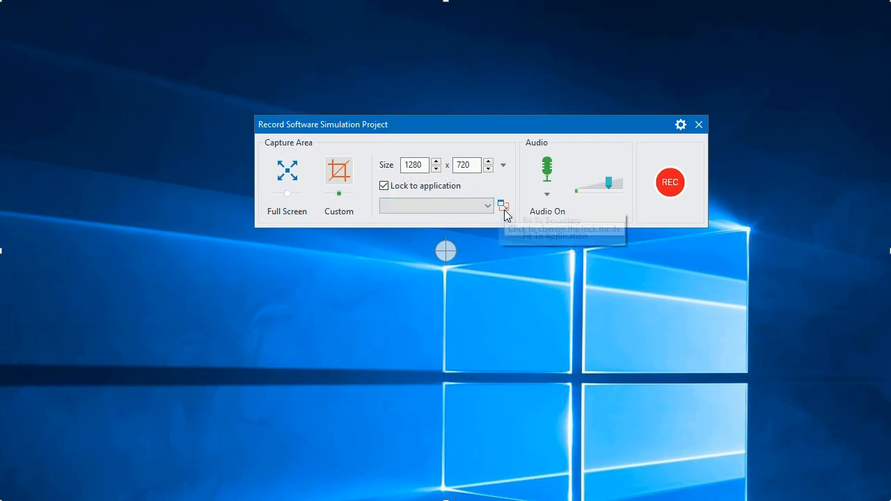
{"action": "left_click", "coordinate": [503, 207]}
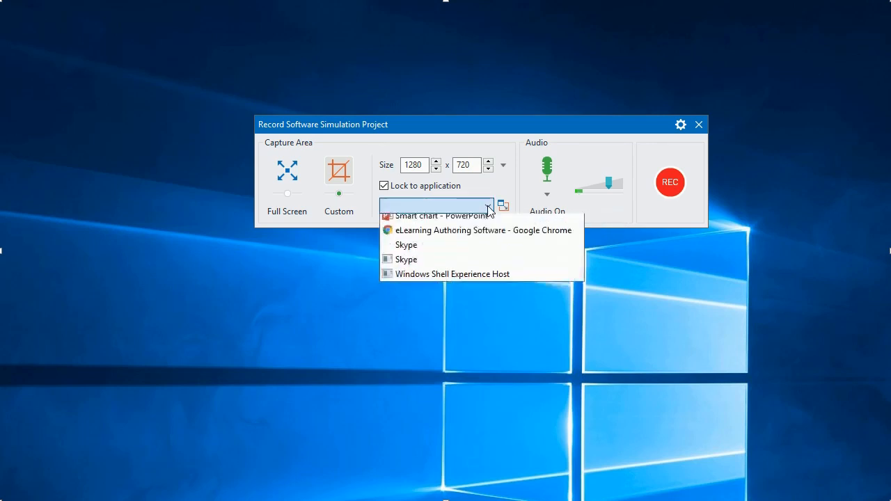
Step: Lock capture to the 'Smart chart - PowerPoint' window, keeping Microphone as audio source
{"action": "left_click", "coordinate": [439, 216]}
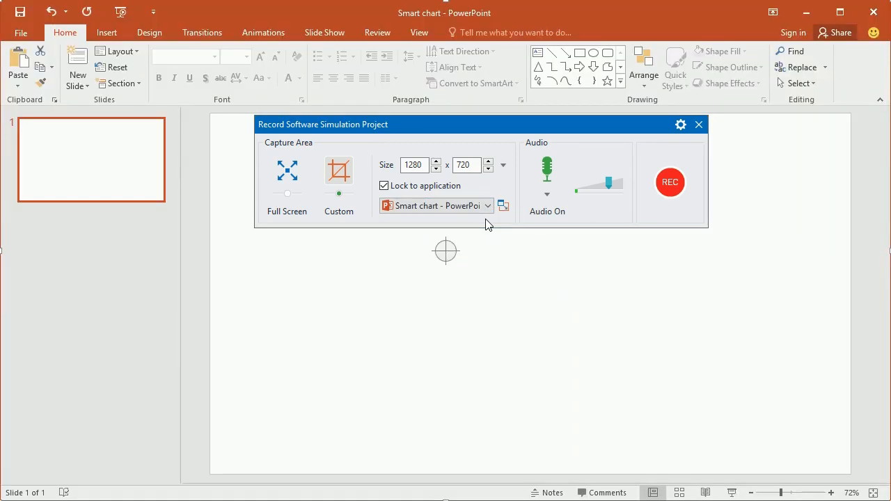
{"action": "mouse_move", "coordinate": [549, 170]}
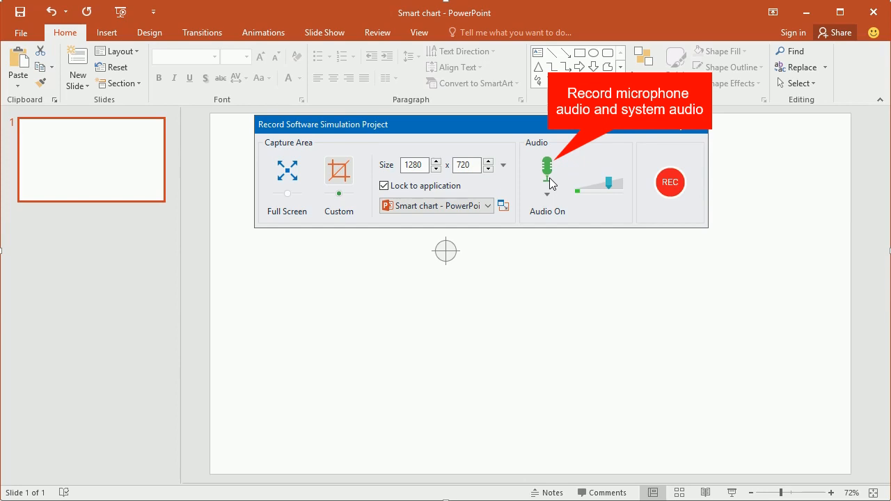
{"action": "mouse_move", "coordinate": [548, 170]}
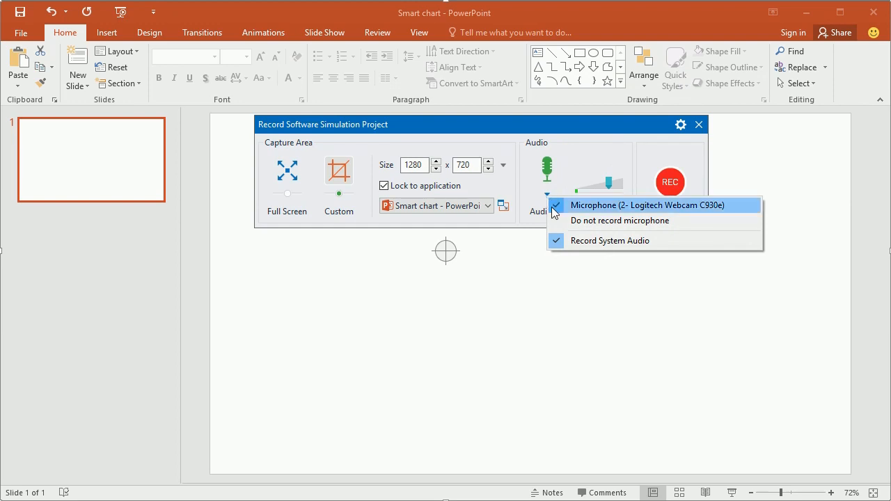
{"action": "left_click", "coordinate": [648, 205]}
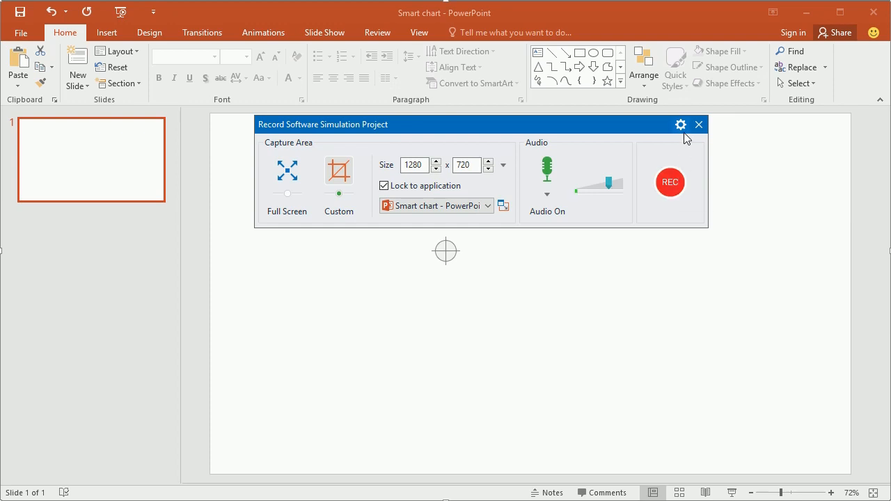
Step: Enable Show Recording Toolbar in the recording options
{"action": "left_click", "coordinate": [680, 125]}
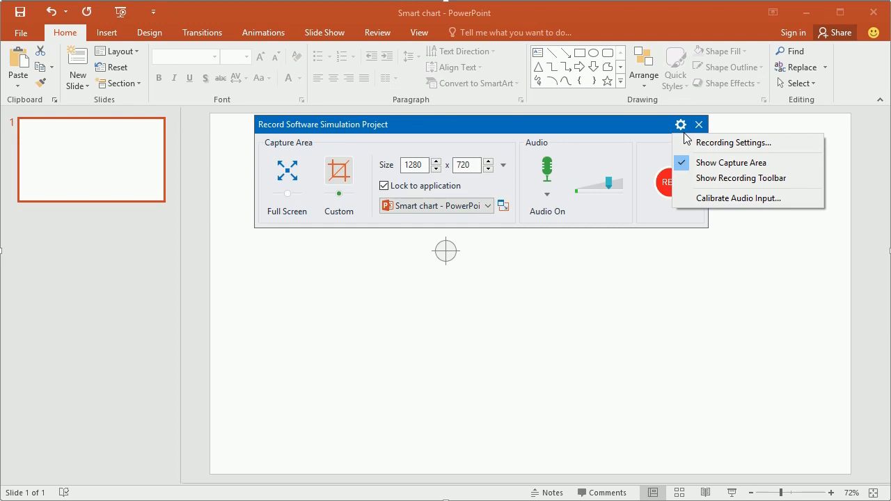
{"action": "mouse_move", "coordinate": [697, 178]}
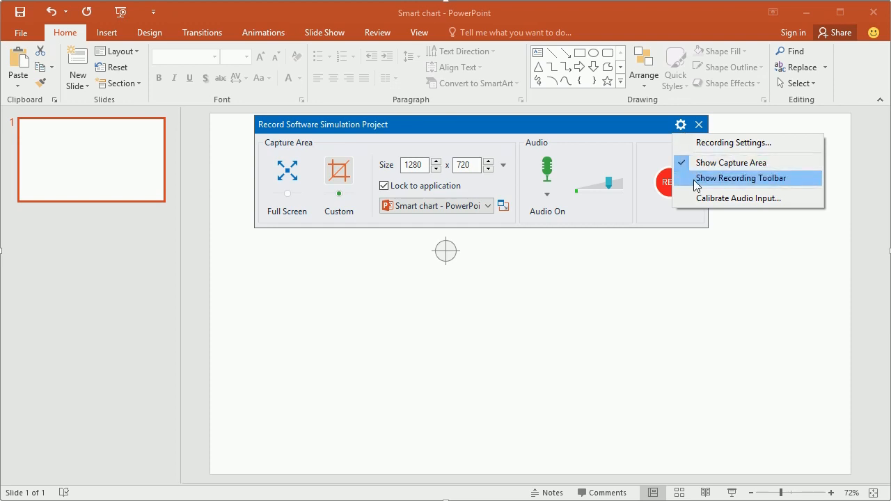
{"action": "left_click", "coordinate": [741, 178]}
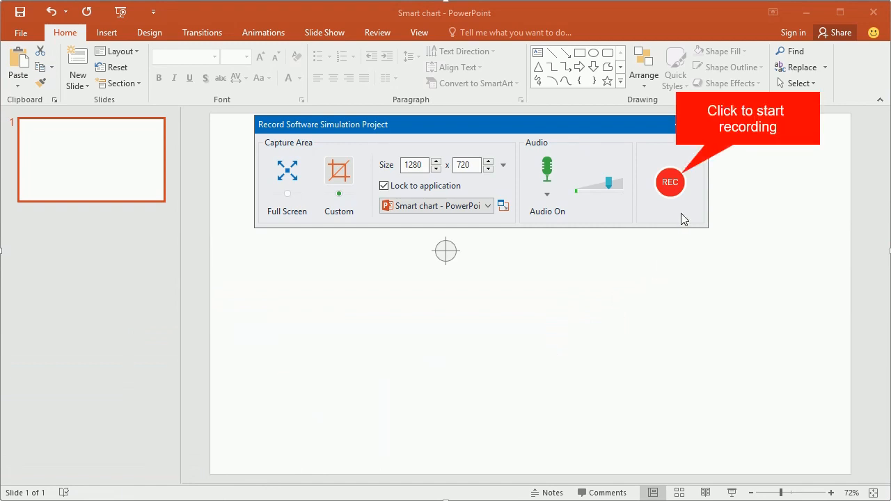
{"action": "mouse_move", "coordinate": [680, 195]}
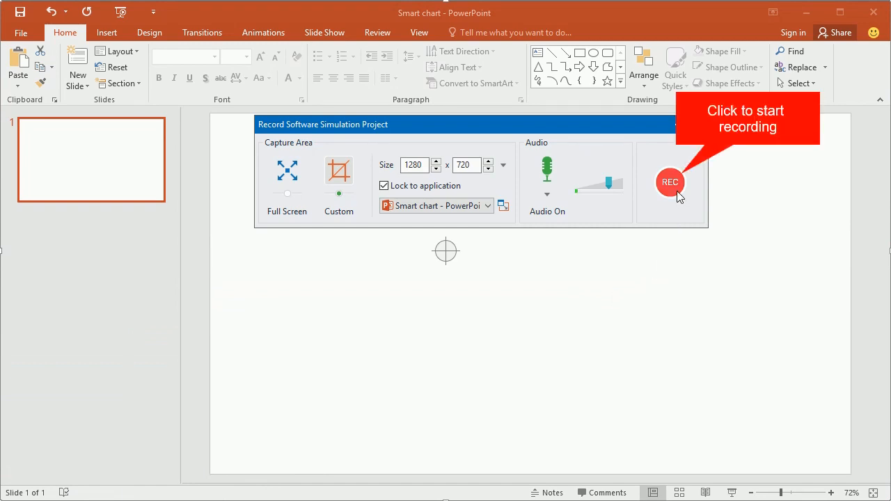
Step: Record inserting a Basic Block List SmartArt, switching it to Alternating Hexagons and viewing colour options
{"action": "left_click", "coordinate": [670, 181]}
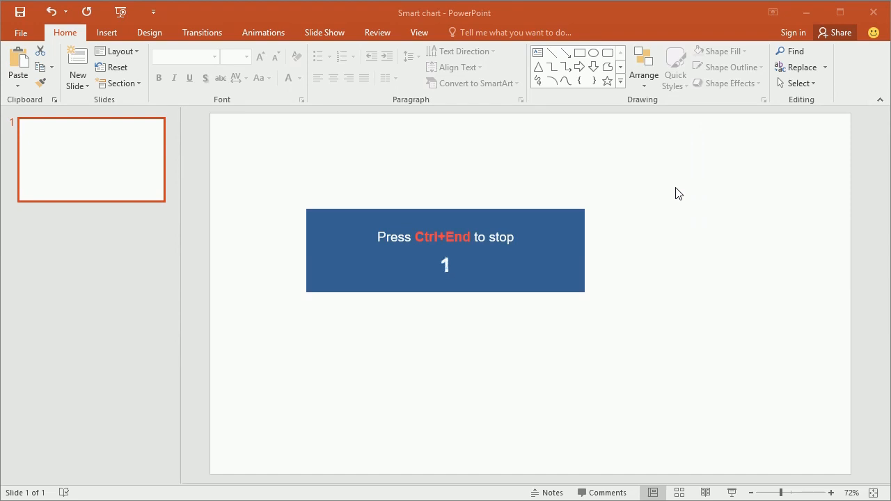
{"action": "left_click", "coordinate": [271, 67]}
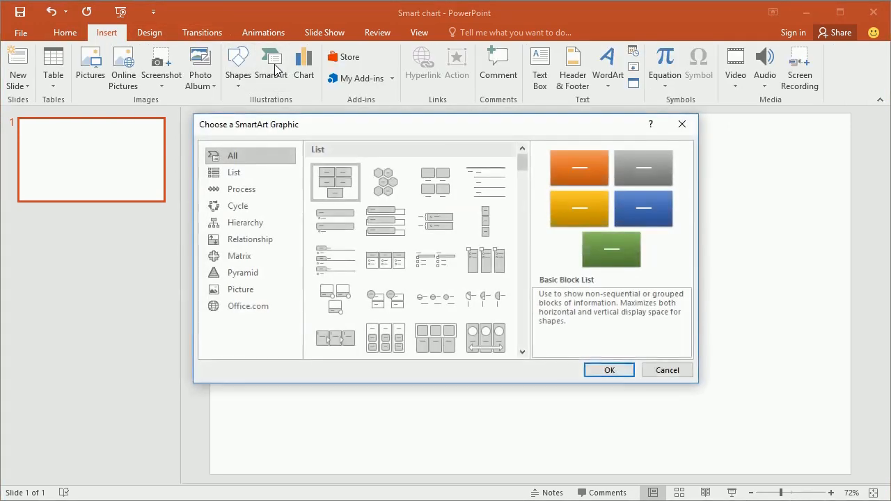
{"action": "left_click", "coordinate": [607, 371]}
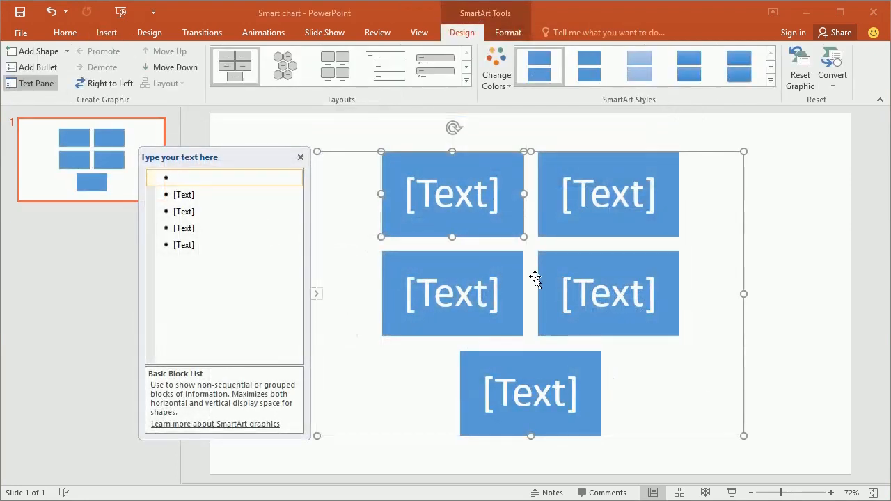
{"action": "left_click", "coordinate": [284, 66]}
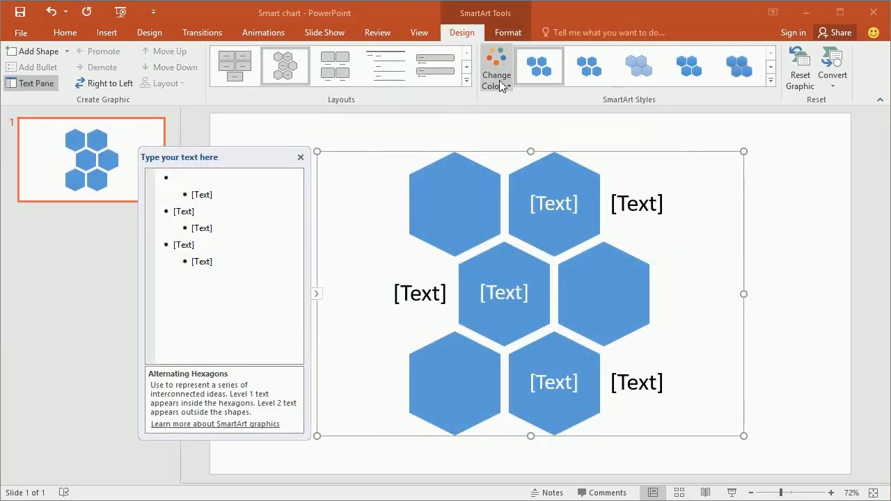
{"action": "left_click", "coordinate": [539, 65]}
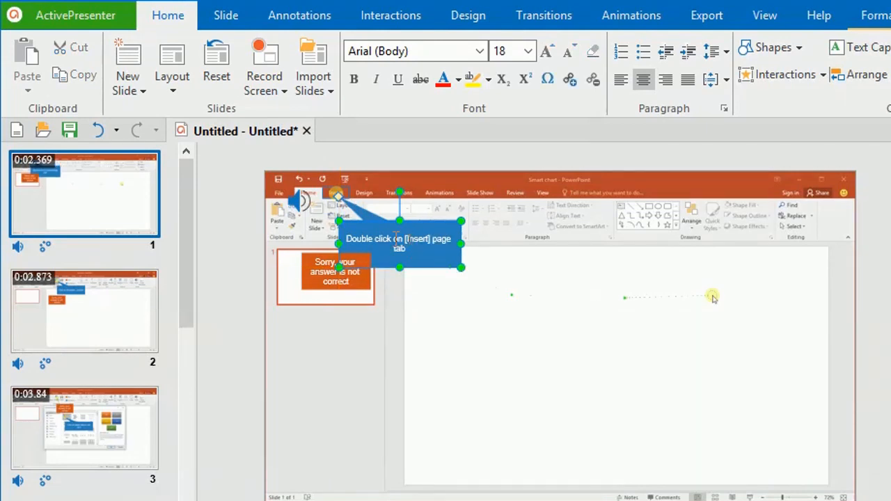
Step: Review the second recorded slide and bring up the Export options
{"action": "left_click", "coordinate": [83, 310]}
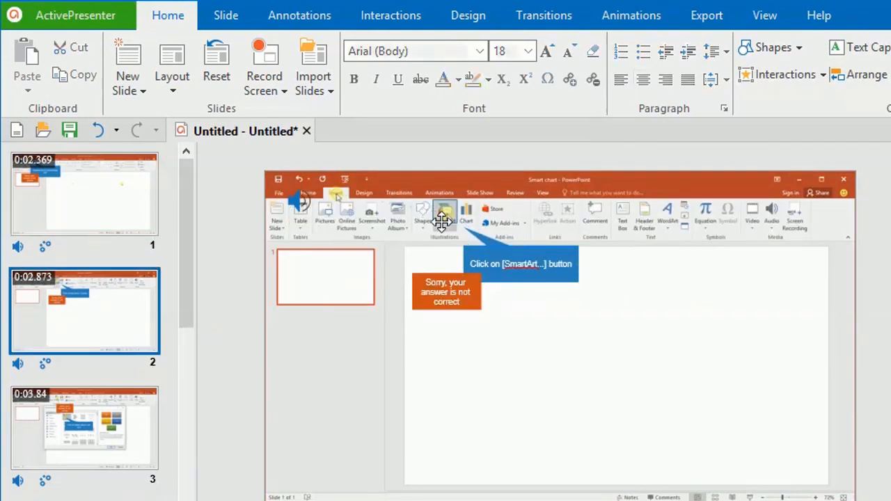
{"action": "left_click", "coordinate": [445, 216]}
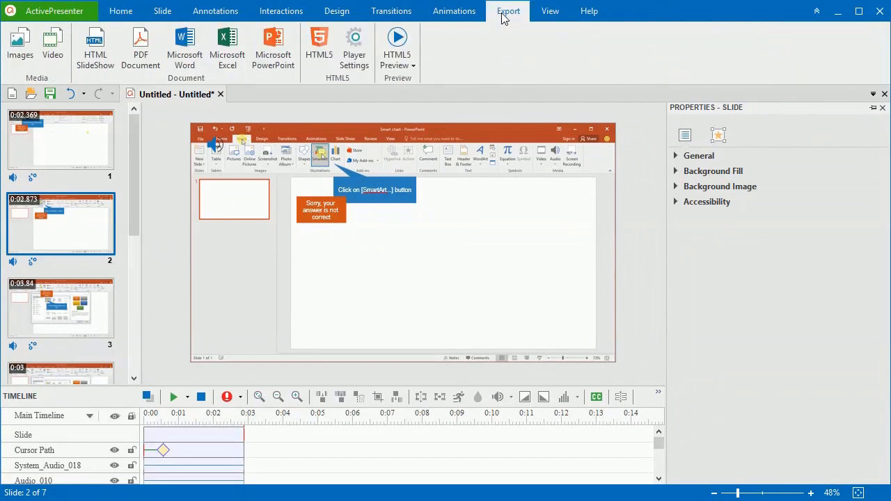
{"action": "mouse_move", "coordinate": [424, 126]}
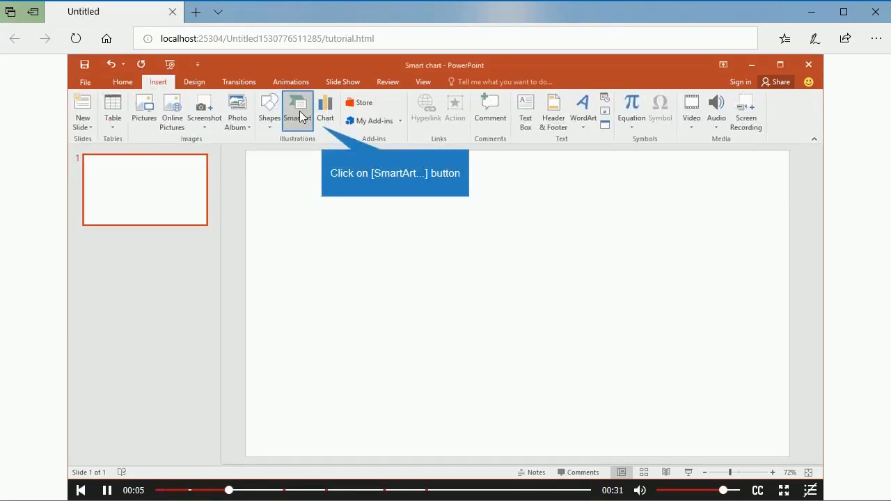
{"action": "left_click", "coordinate": [299, 109]}
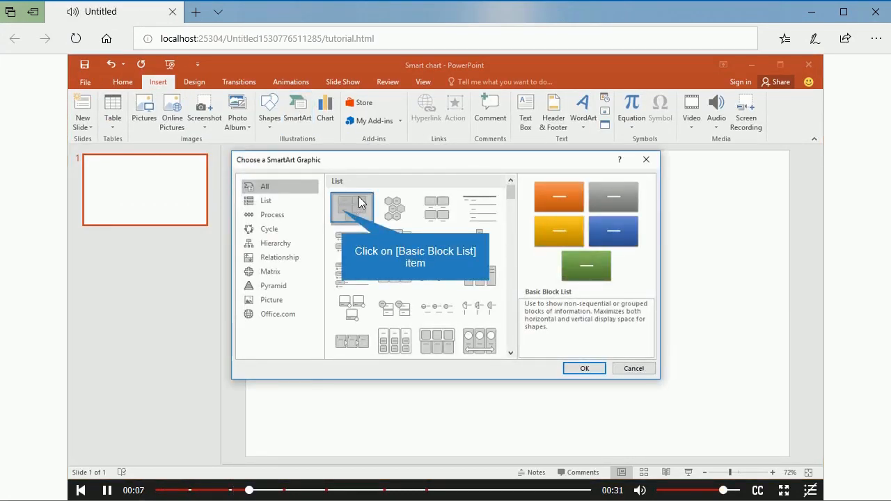
{"action": "left_click", "coordinate": [351, 207]}
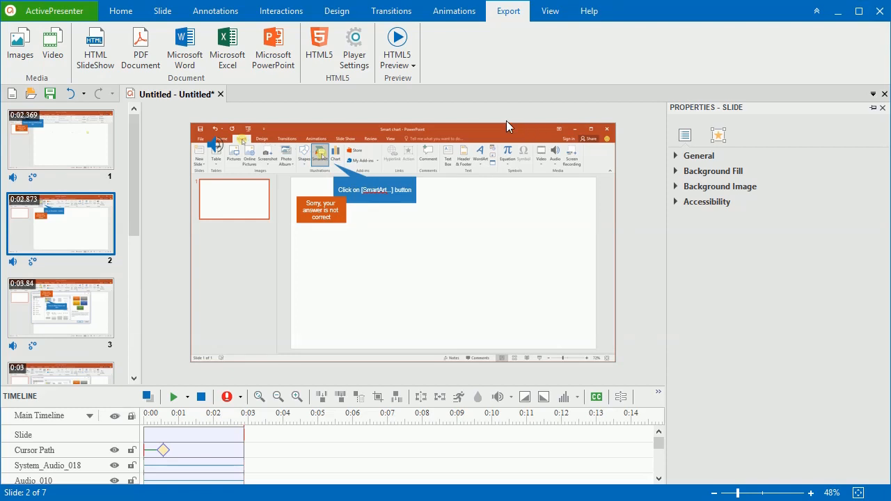
{"action": "mouse_move", "coordinate": [319, 49]}
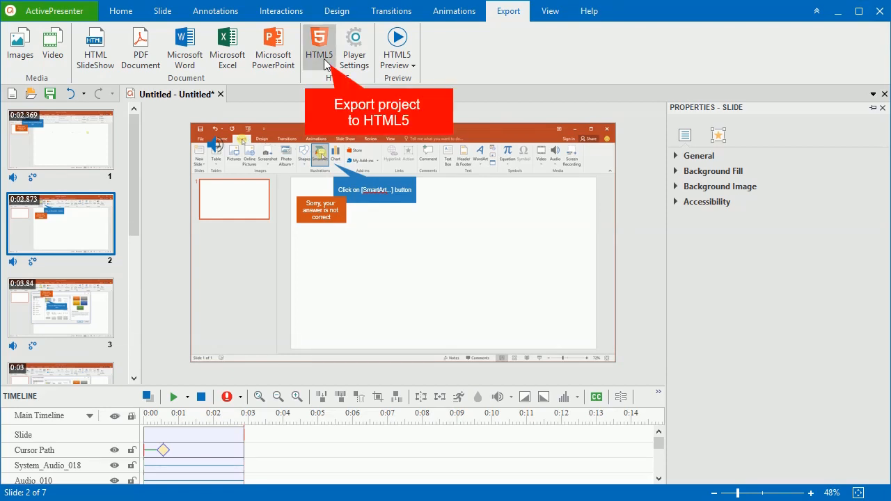
{"action": "mouse_move", "coordinate": [320, 53]}
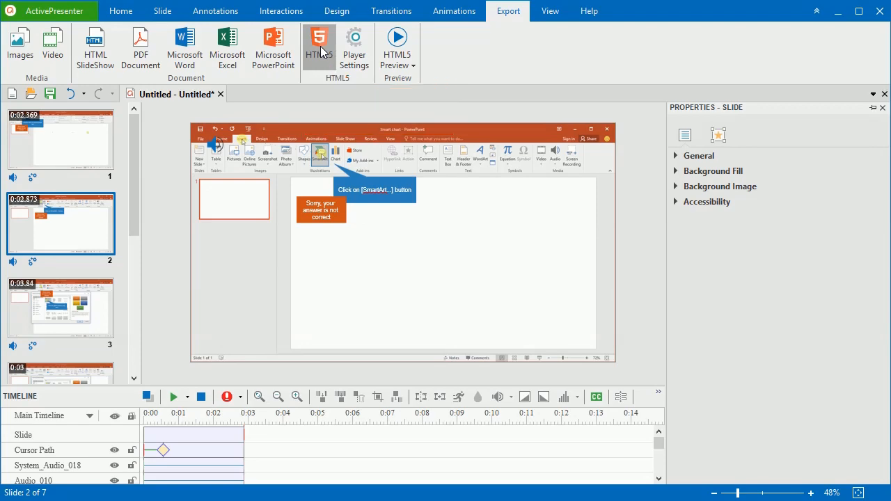
Step: Export the project to HTML5 with LMS reporting None and view the output in the browser
{"action": "left_click", "coordinate": [318, 45]}
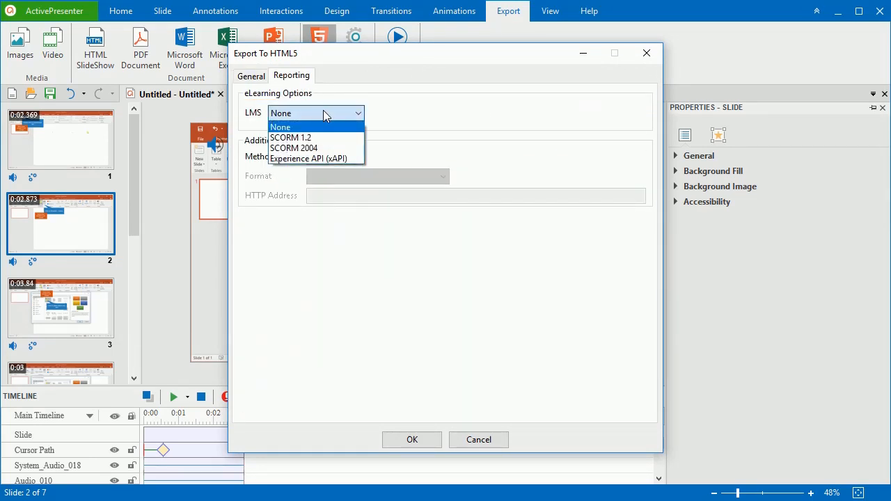
{"action": "left_click", "coordinate": [280, 127]}
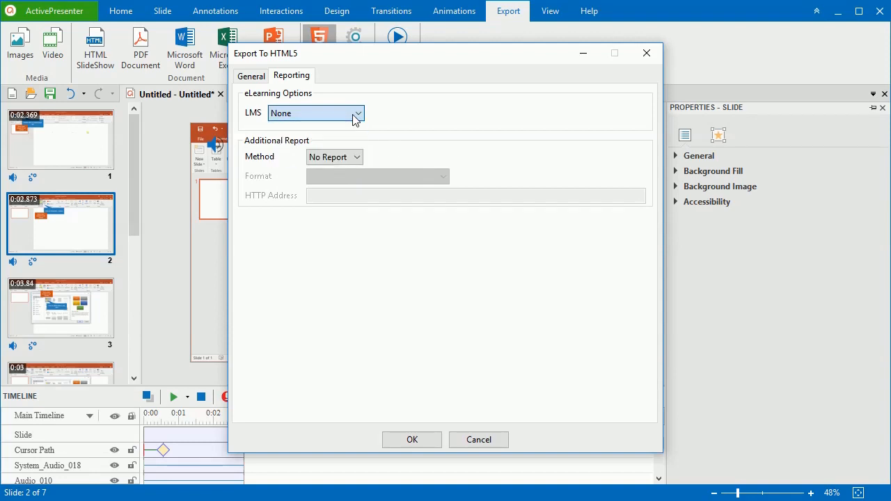
{"action": "left_click", "coordinate": [412, 440]}
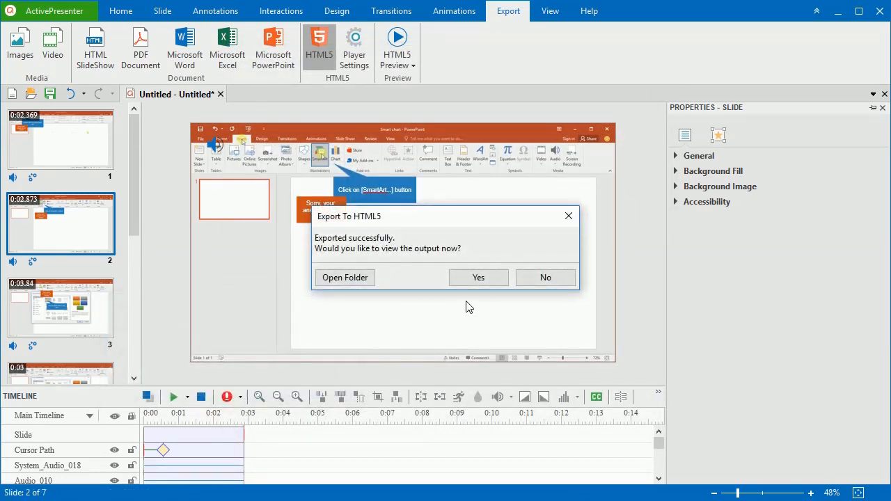
{"action": "left_click", "coordinate": [480, 277]}
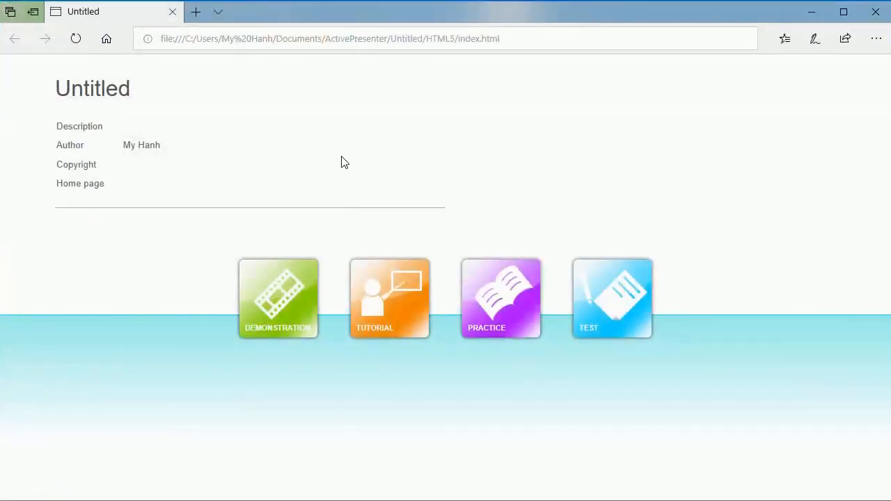
{"action": "mouse_move", "coordinate": [293, 167]}
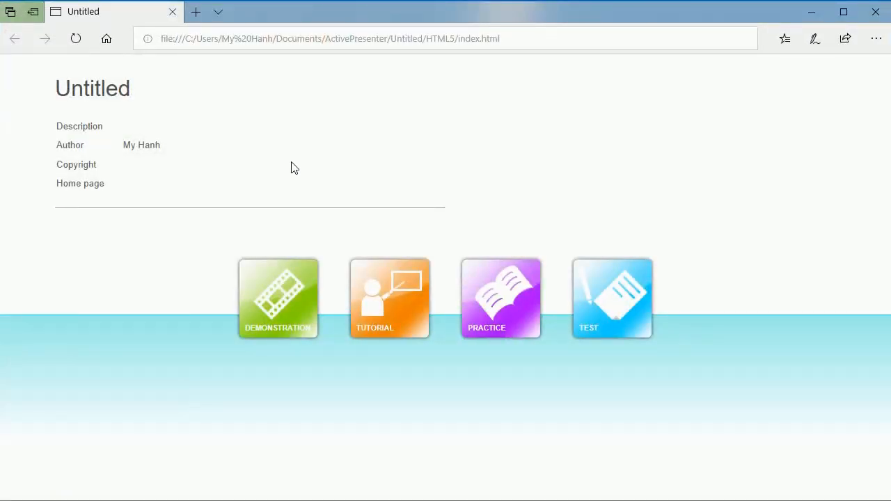